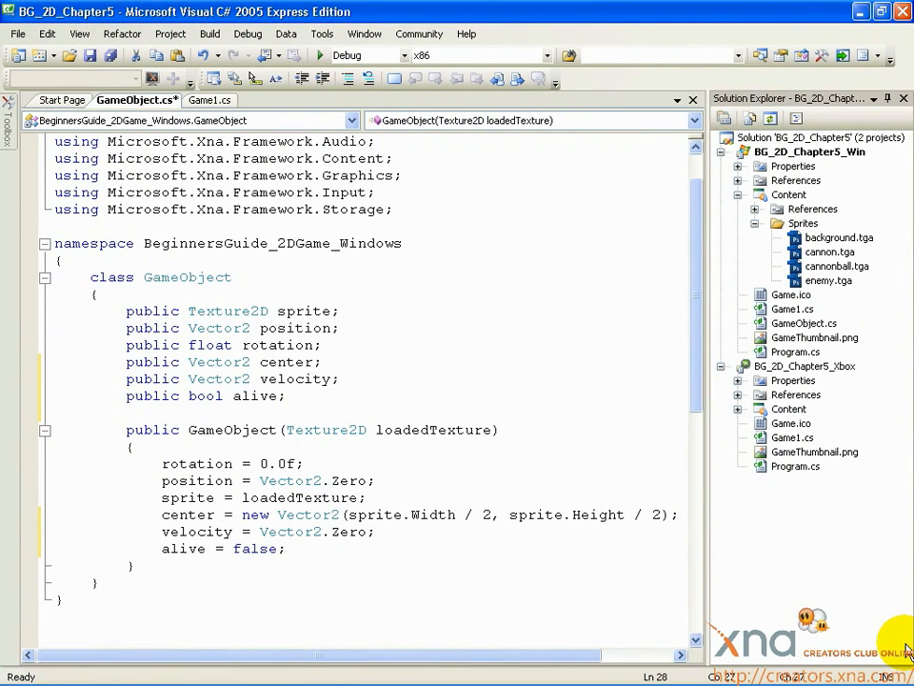
mouse_move(757, 492)
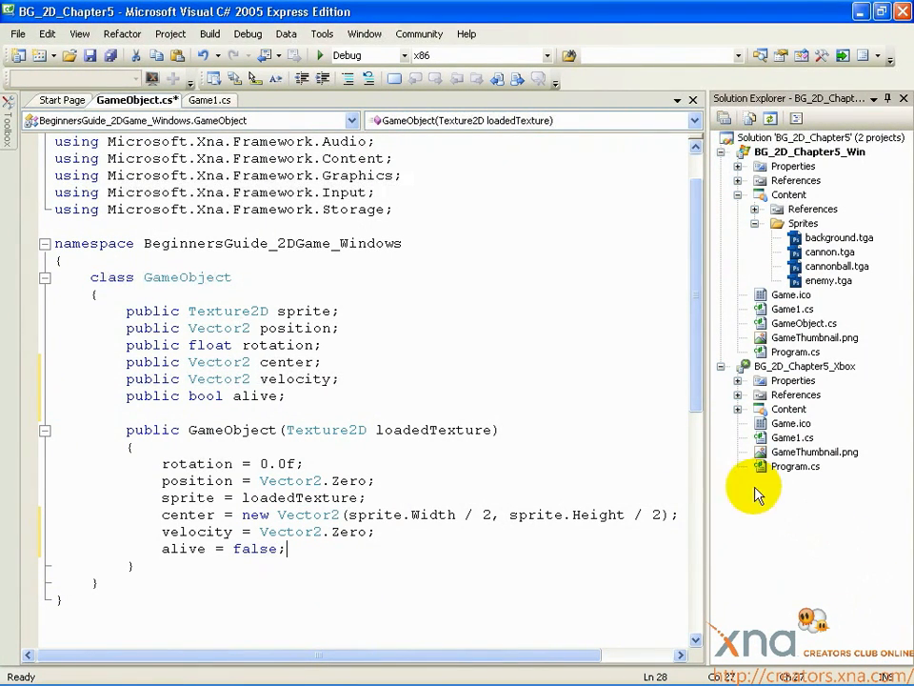
Switch the editor to the Game1.cs code file.
click(210, 100)
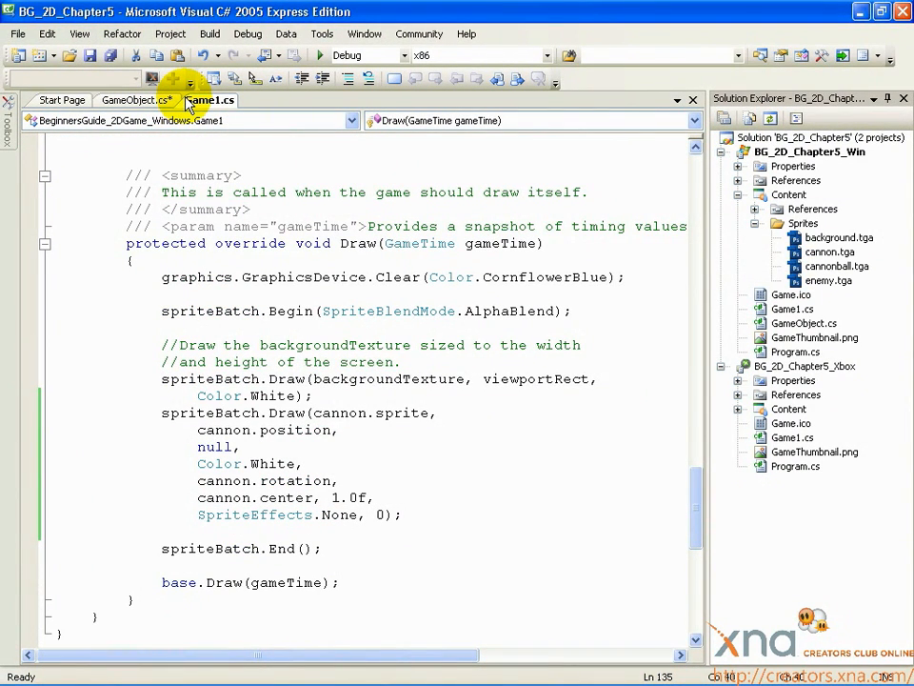
mouse_move(195, 120)
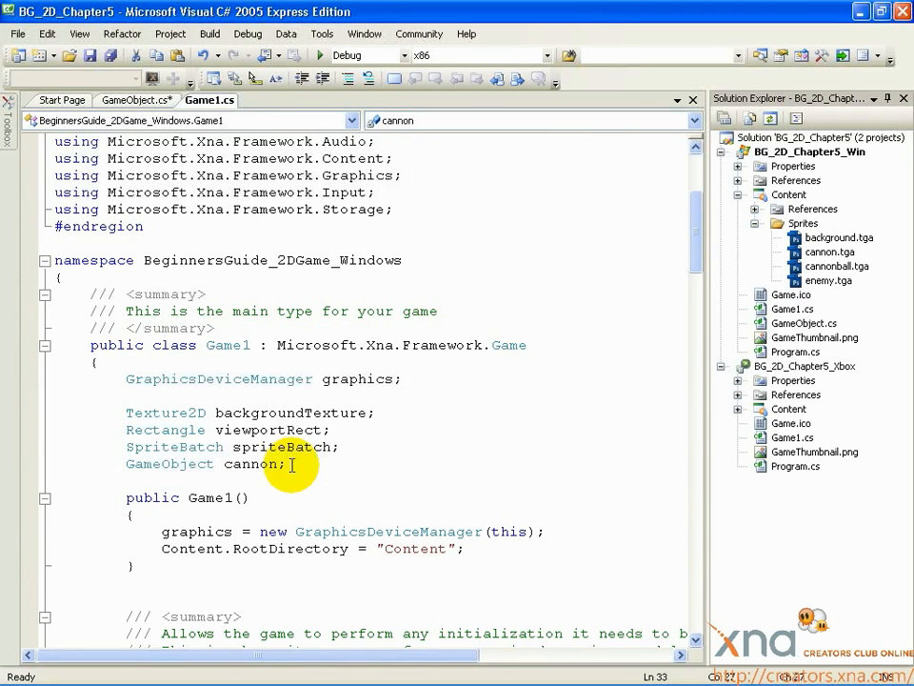
Declare 'const int maxCannonBalls = 3;' below the cannon field.
key(Enter)
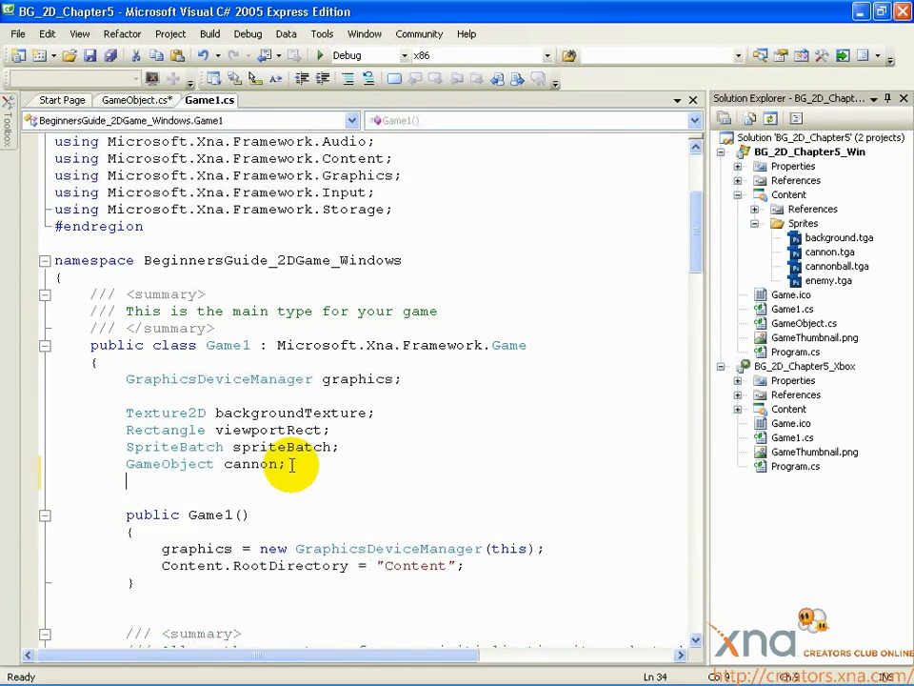
text(const int)
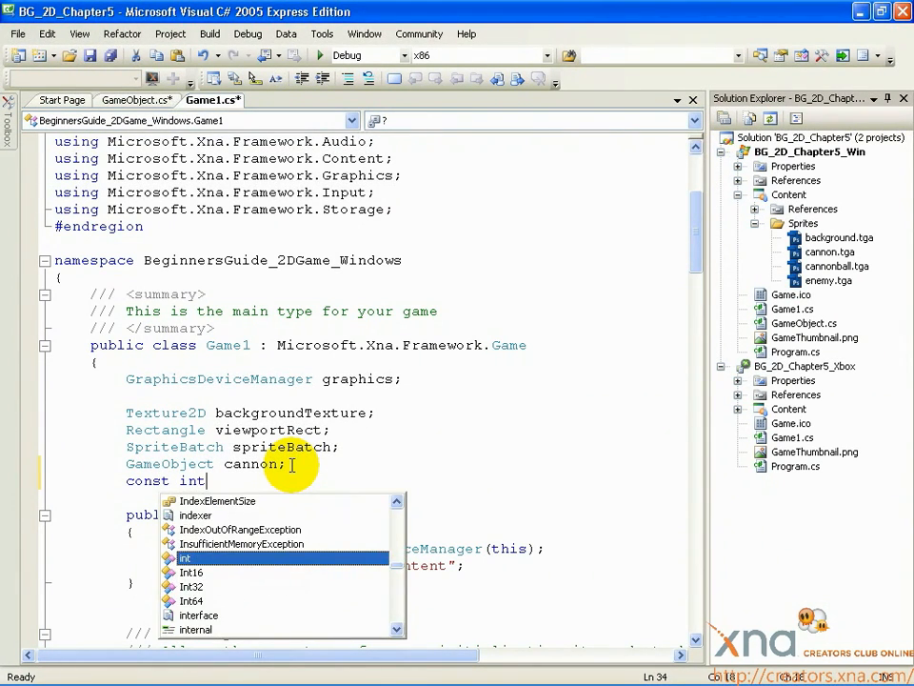
text(max)
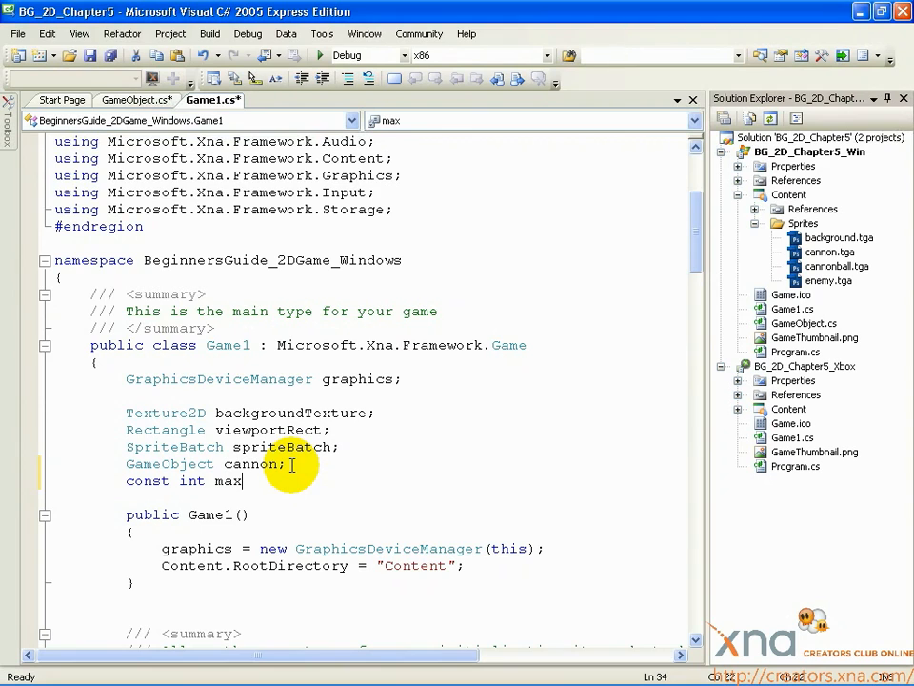
text(Cannon)
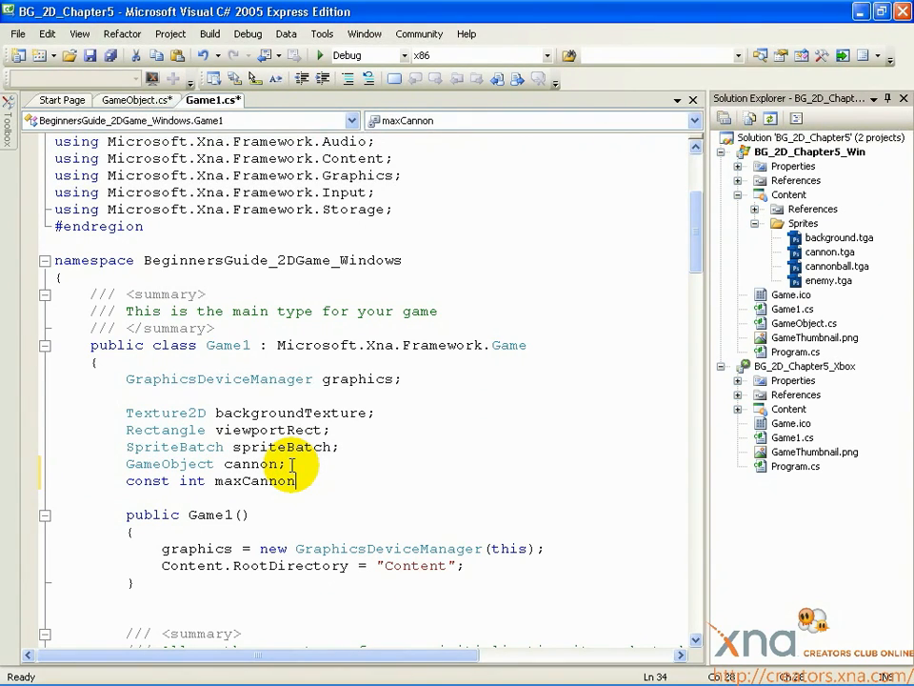
text(Bal)
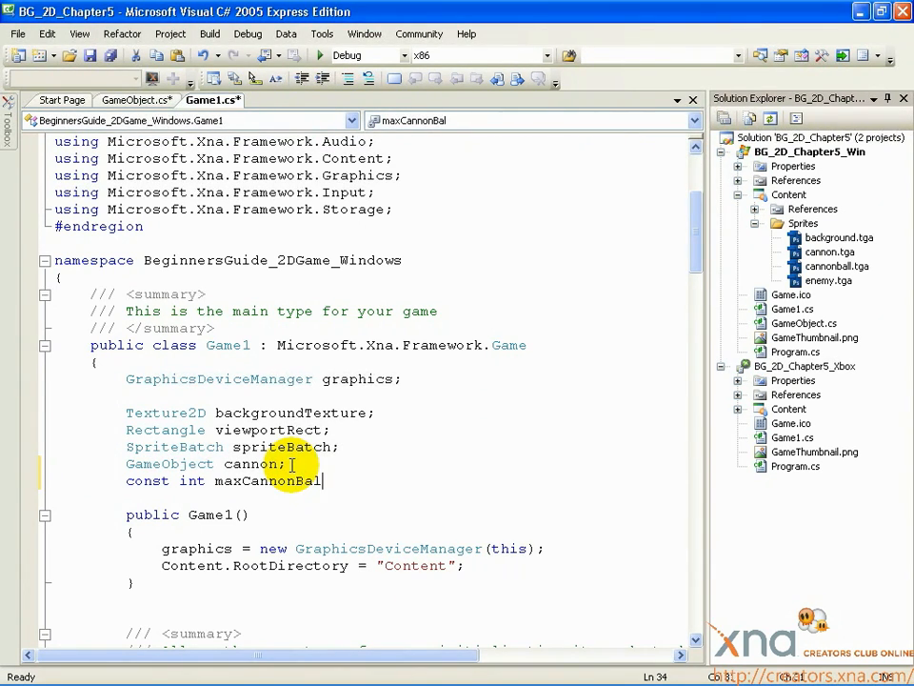
text(ls = 3;)
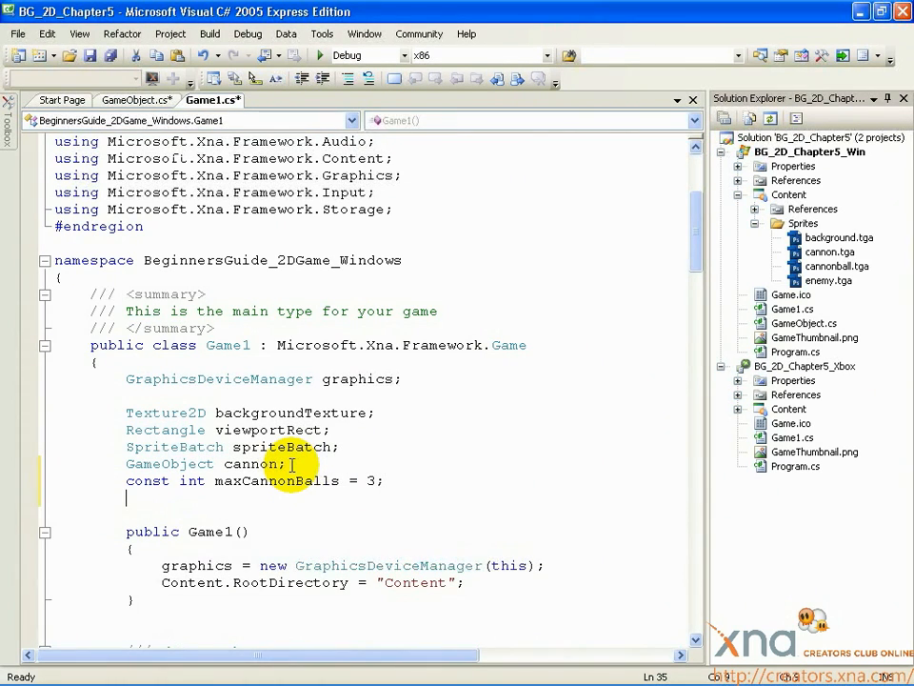
Declare the field 'GameObject[] cannonBalls;'.
text(GameObject)
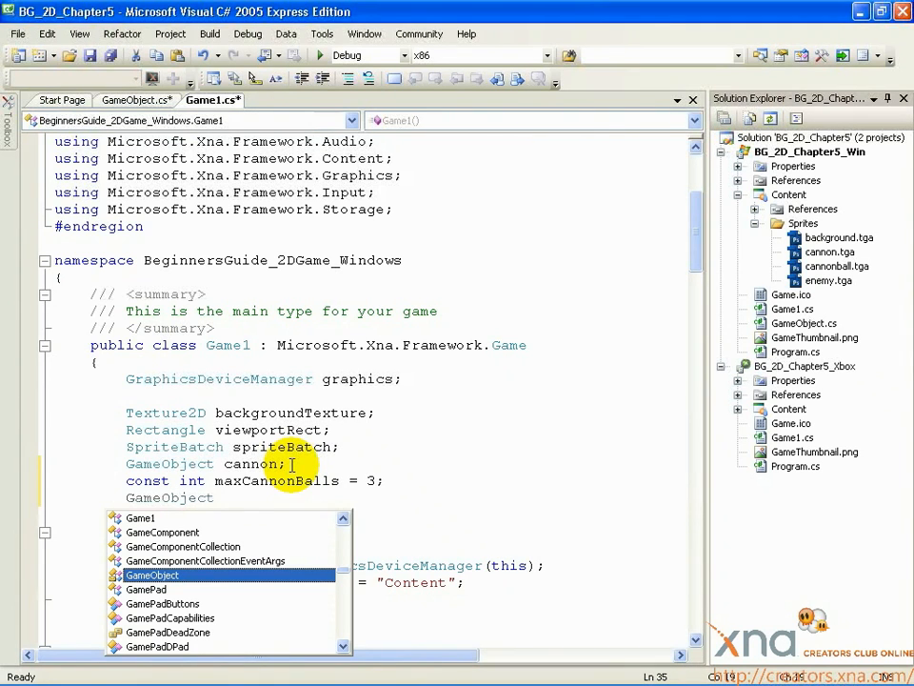
text([)
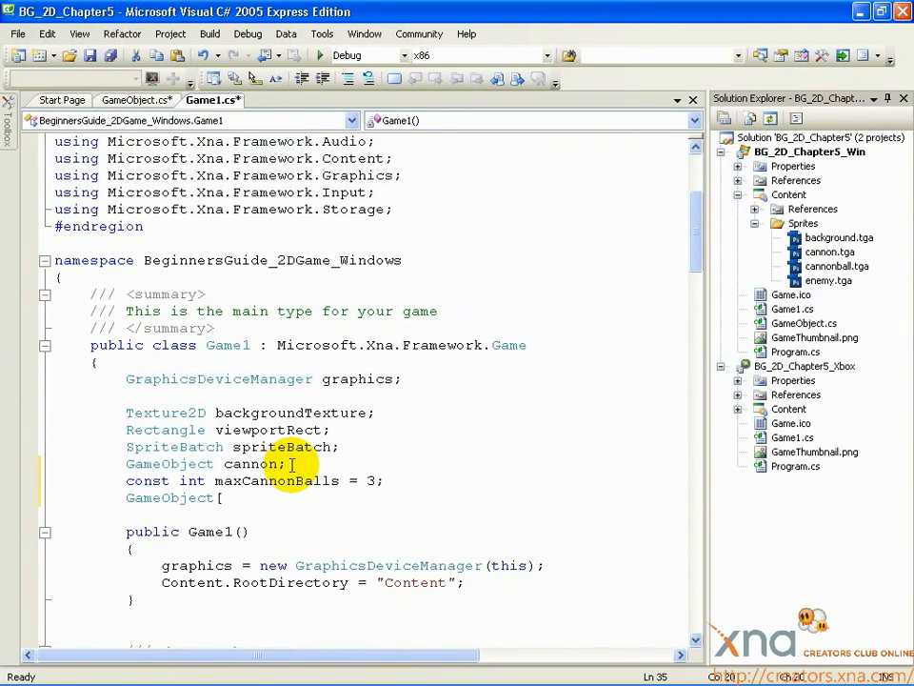
text([])
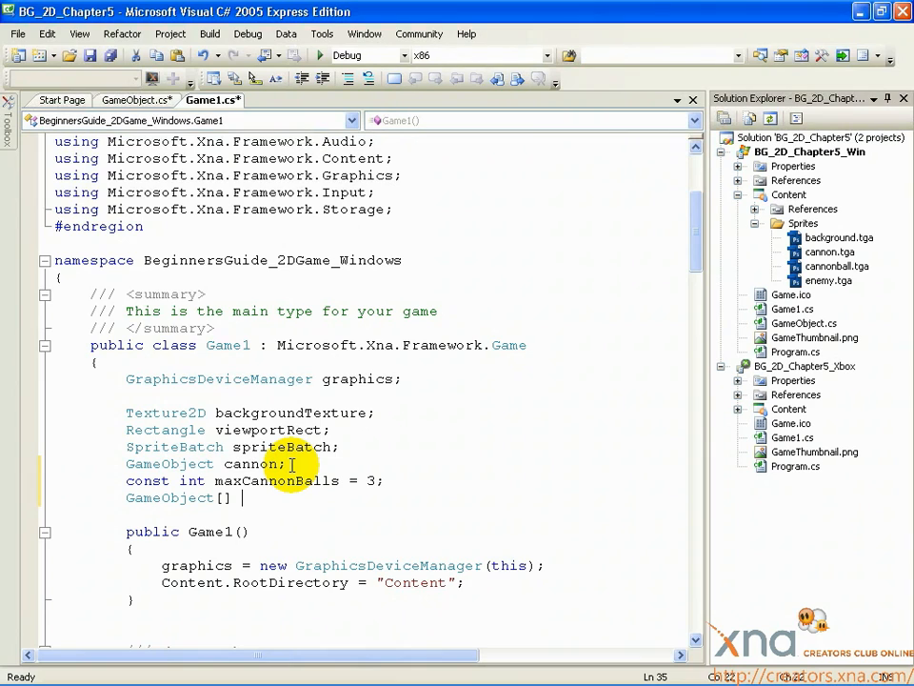
text(cannonBa)
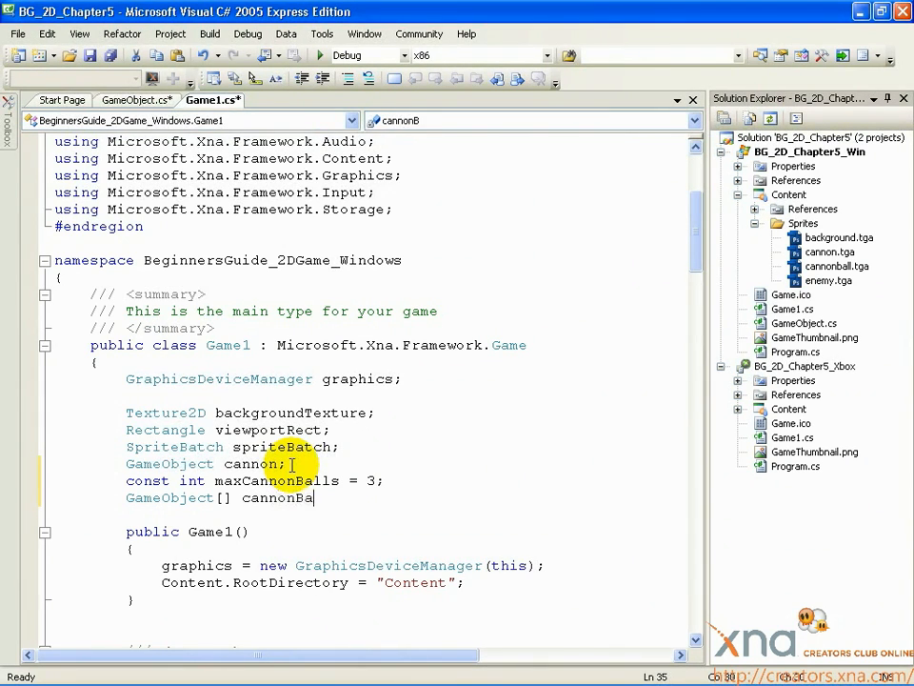
text(lls)
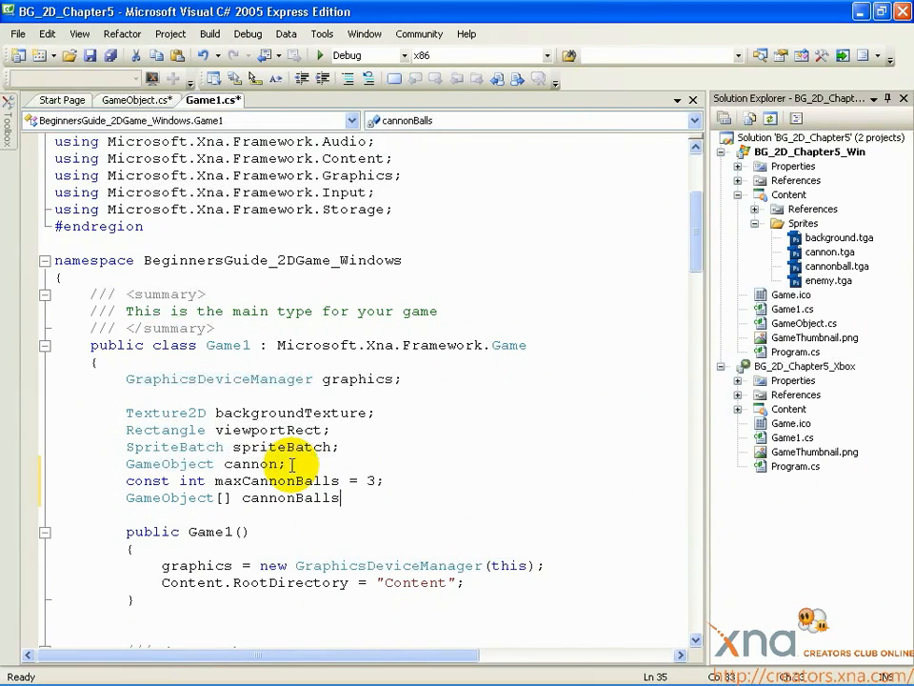
text(;)
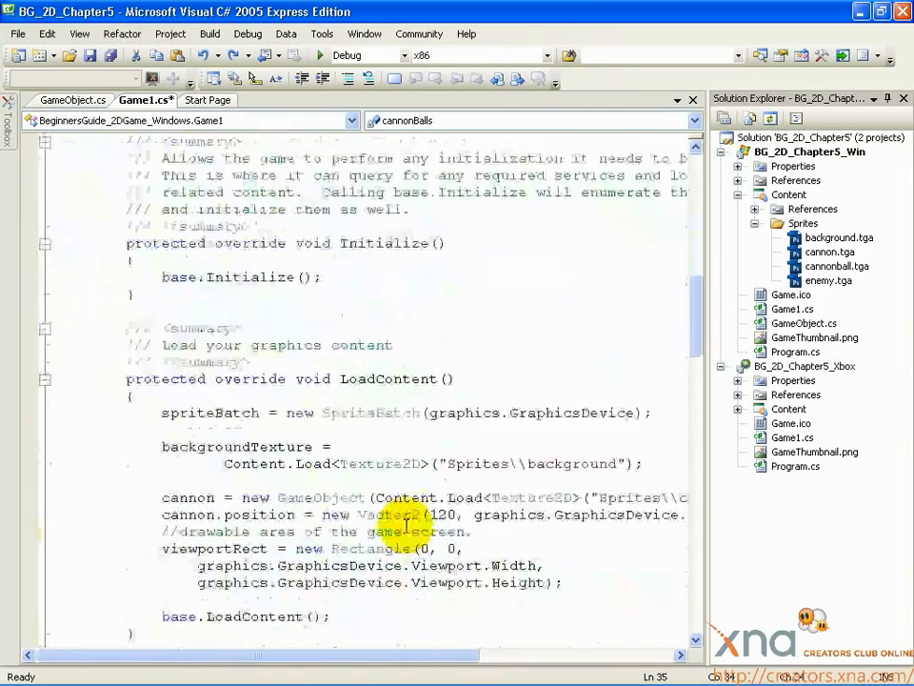
After cannon.position in LoadContent, add 'cannonBalls = new GameObject[maxCannonBalls];'.
scroll(down, 3)
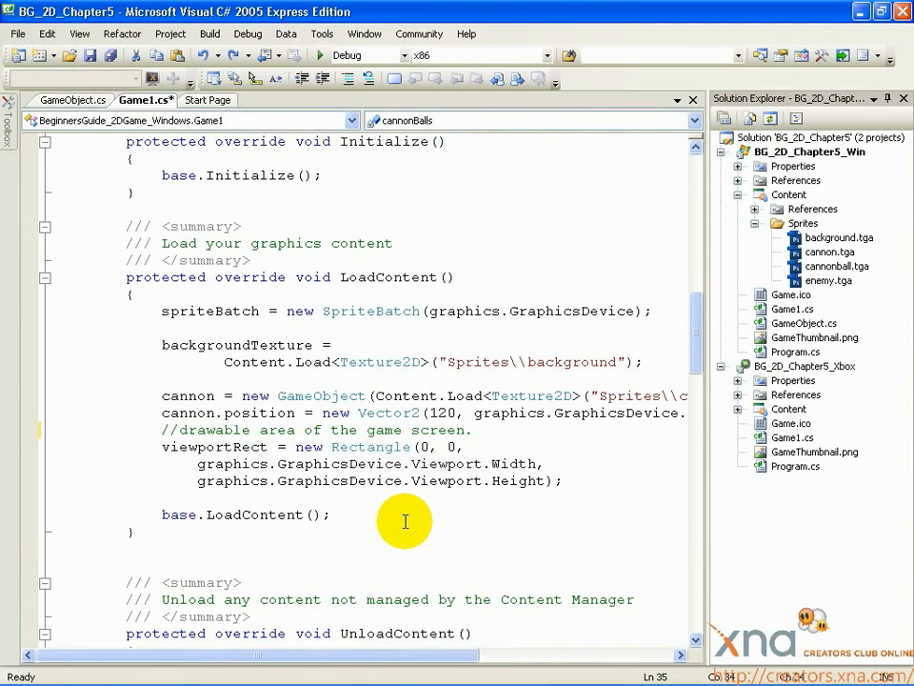
double_click(187, 413)
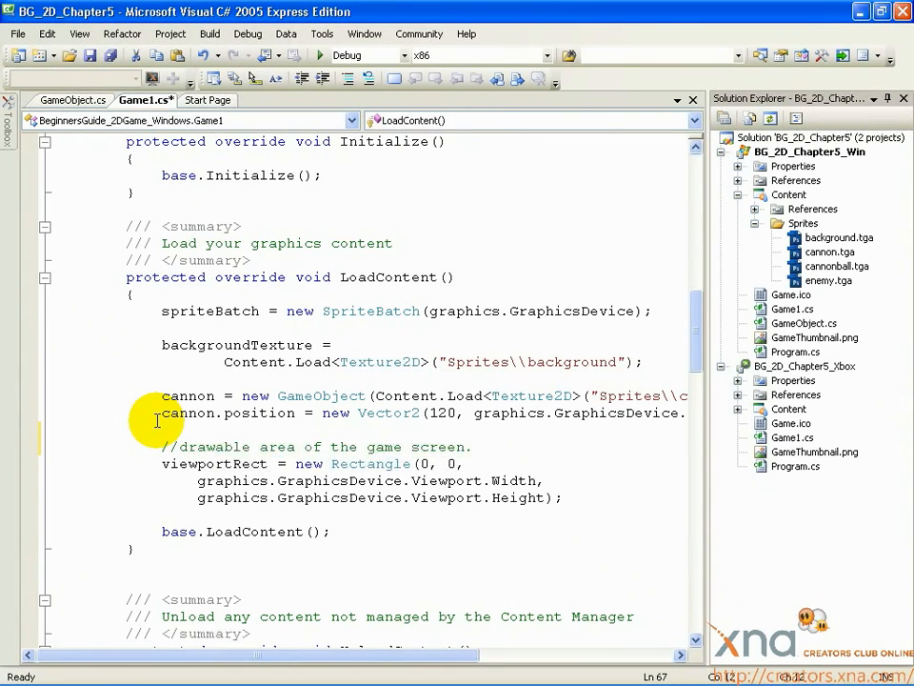
text(c)
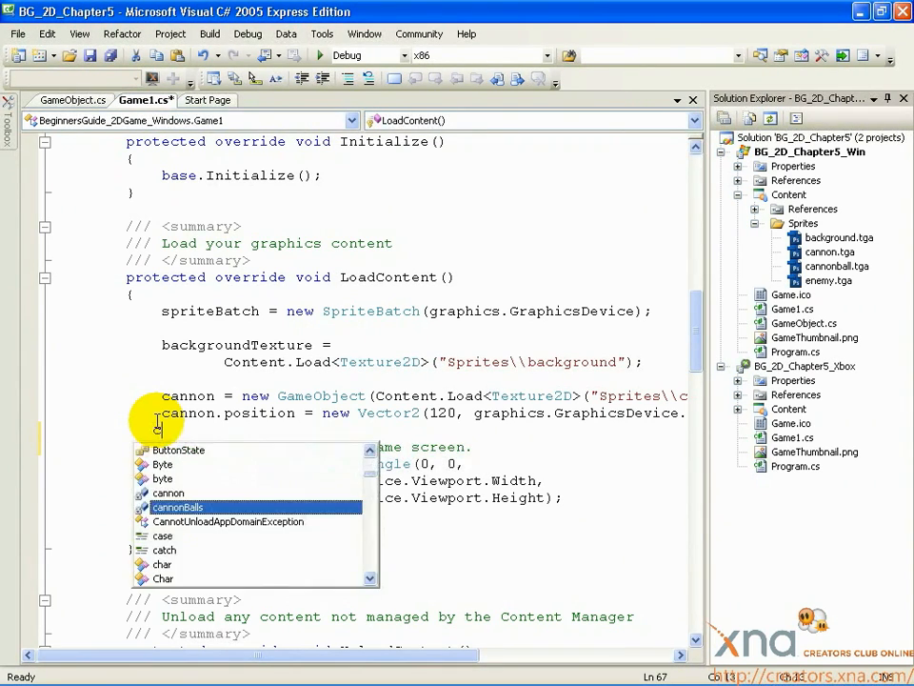
text(annonB)
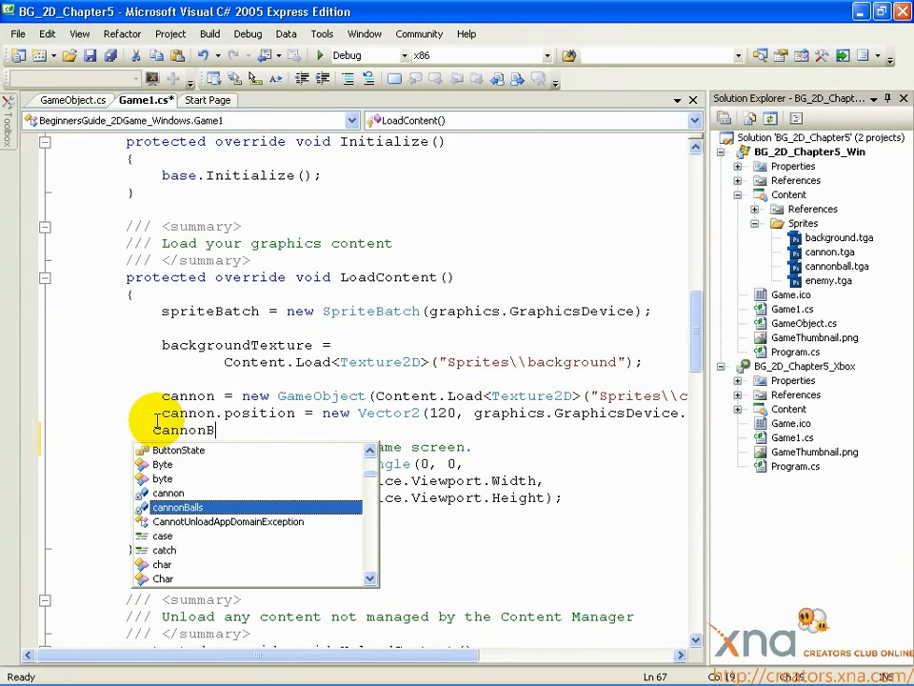
text(cannonBalls = new G)
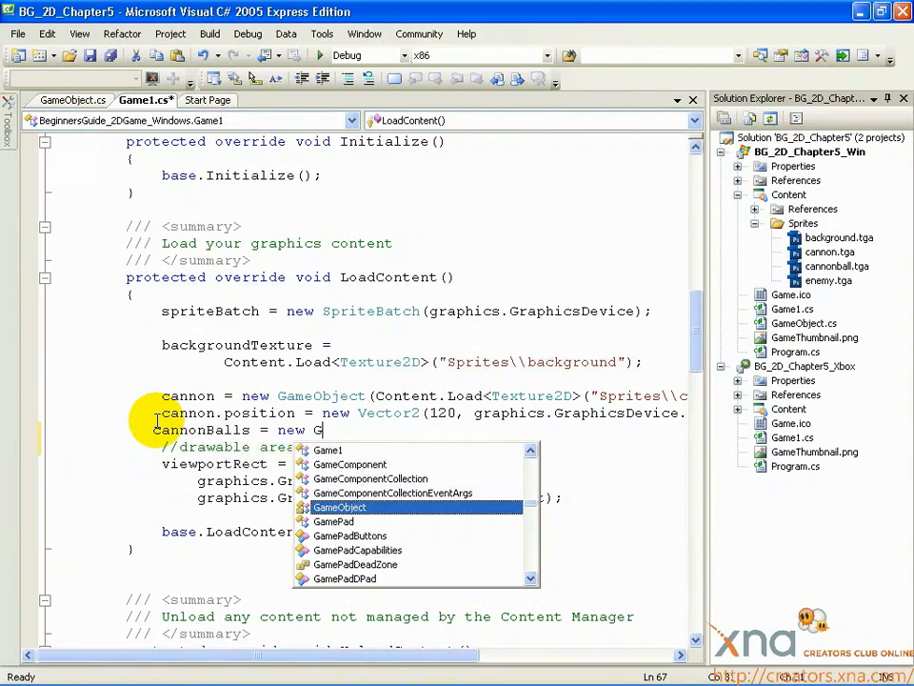
text(ameObject)
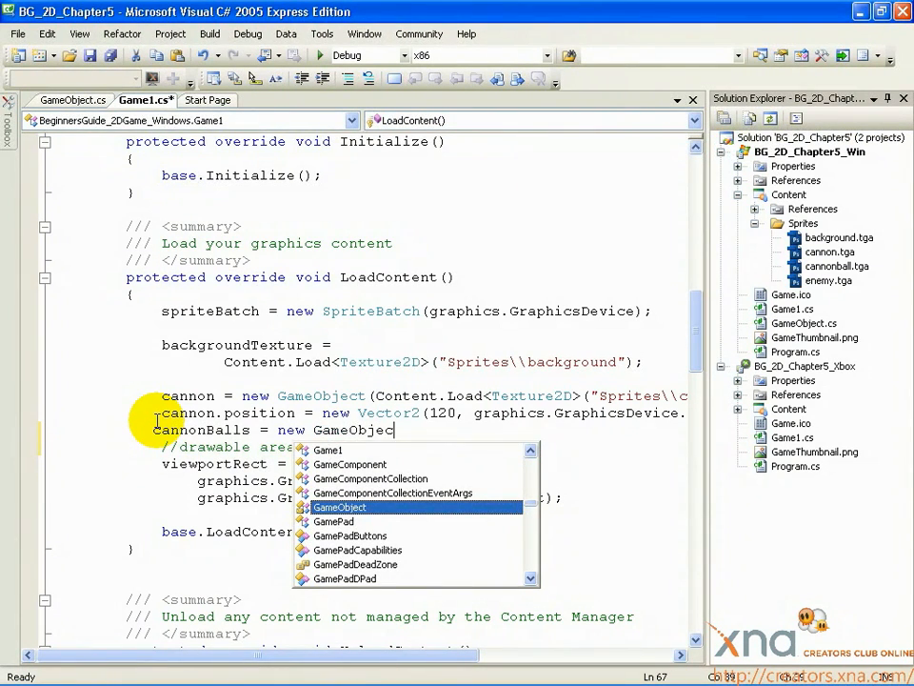
text([)
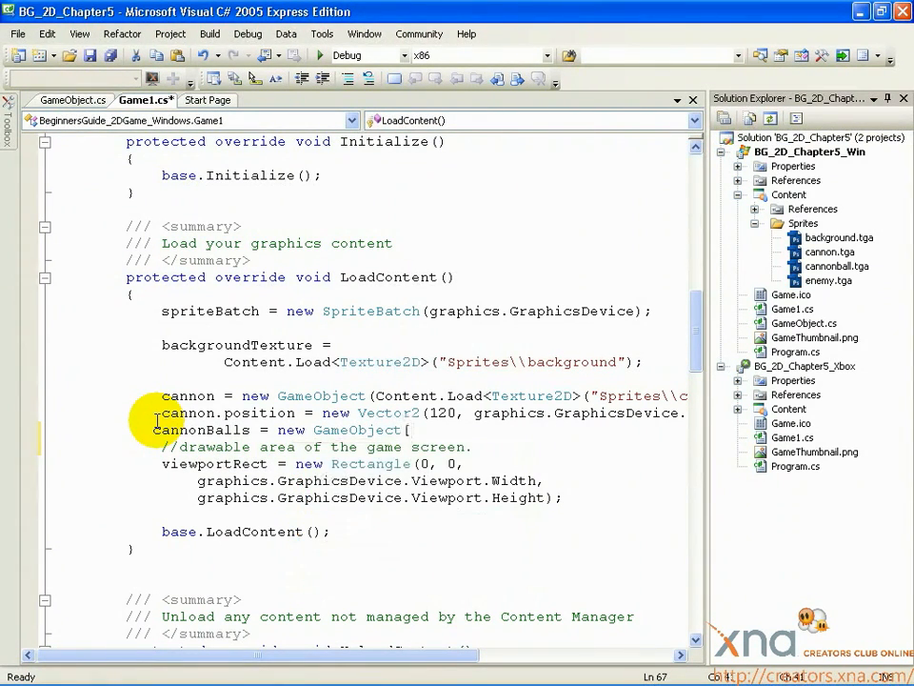
text(max)
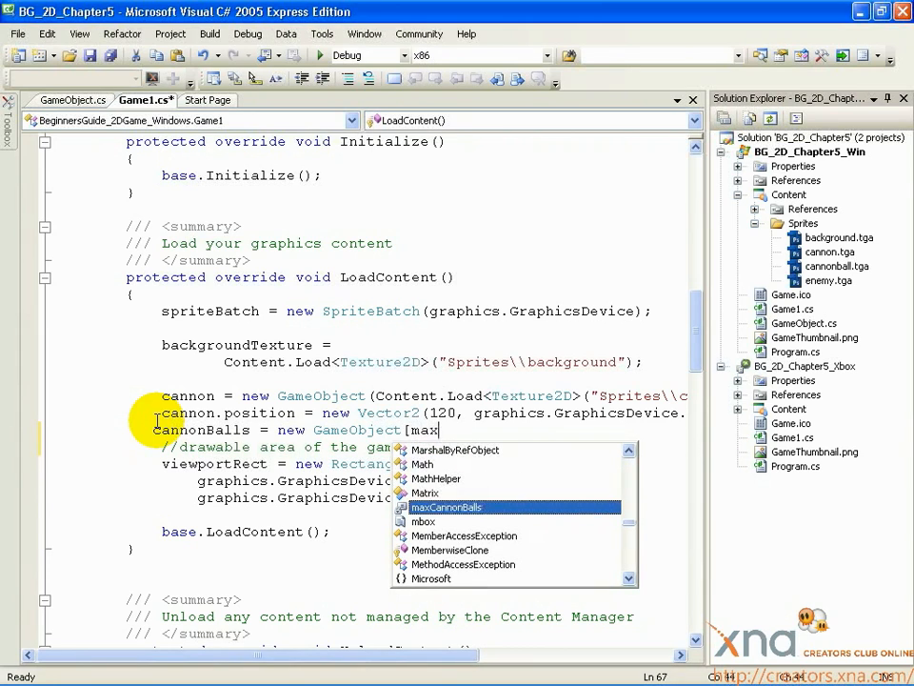
text(Cannon)
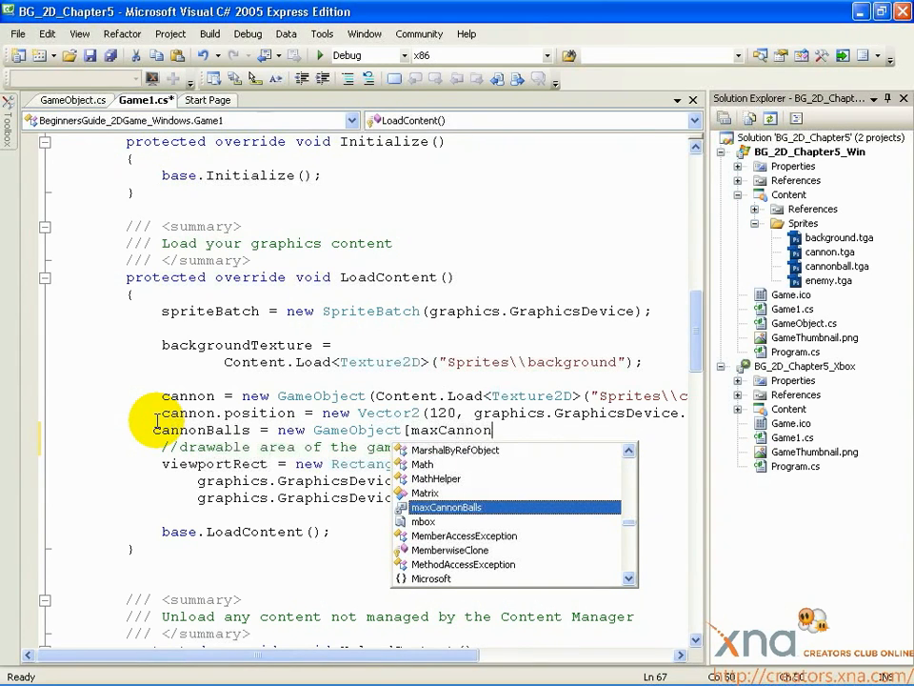
text(Balls];)
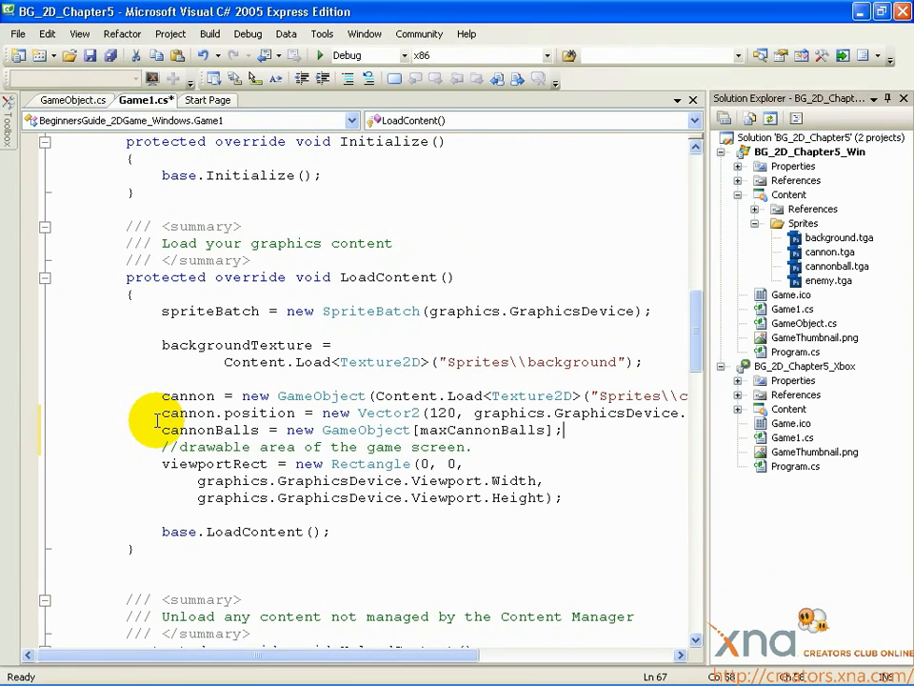
mouse_move(578, 419)
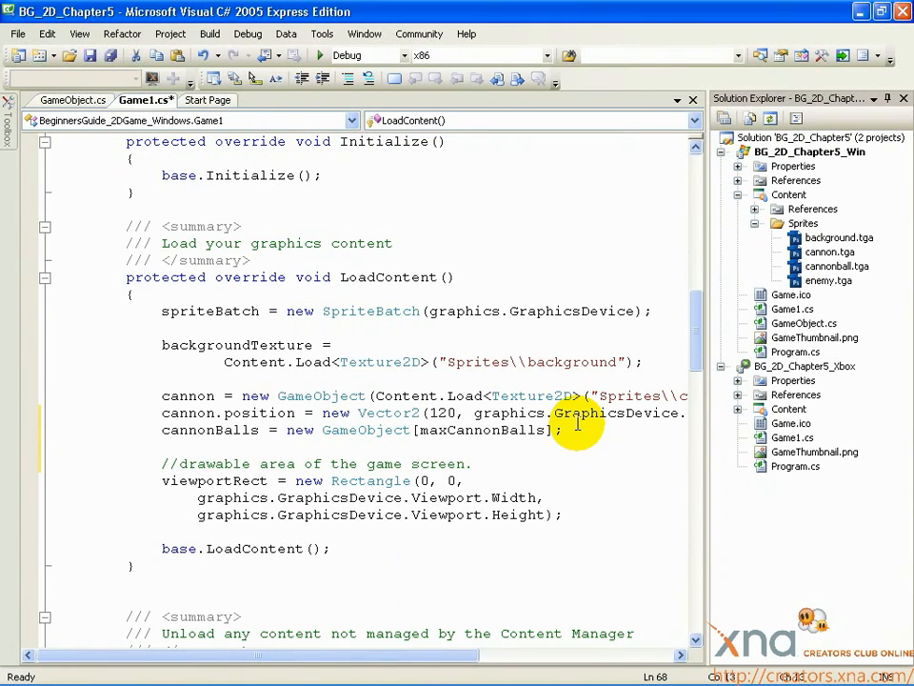
Add 'for (int i = 0; i < maxCannonBalls; i++)' with an opening brace.
text(for)
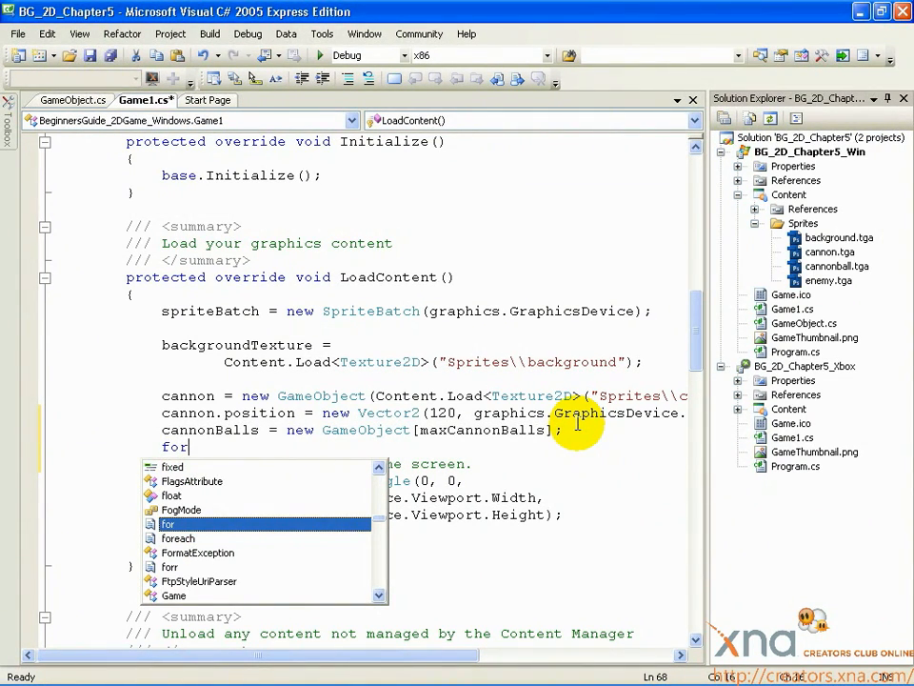
text(()
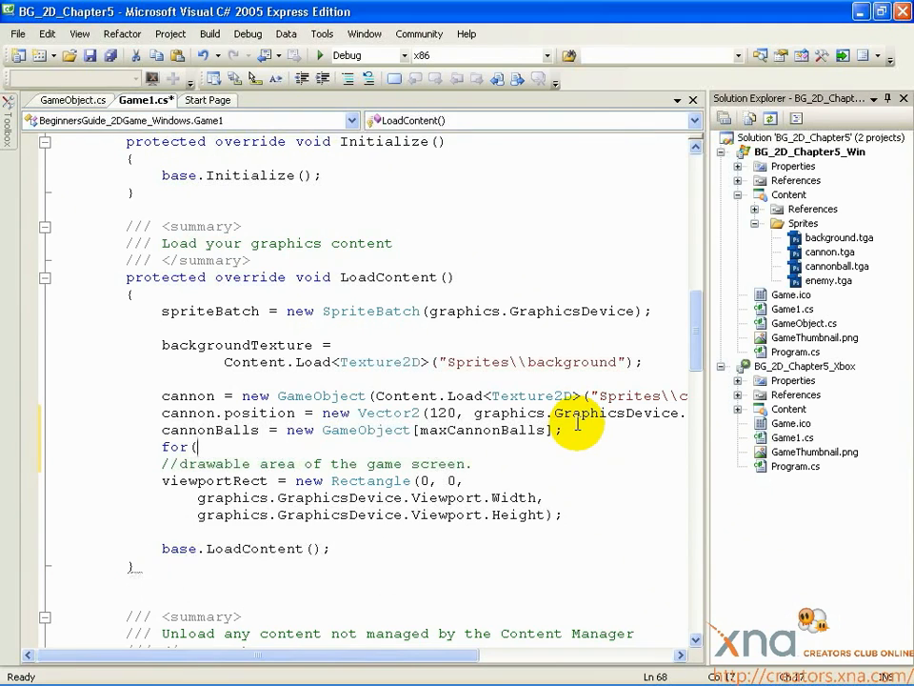
text(int i)
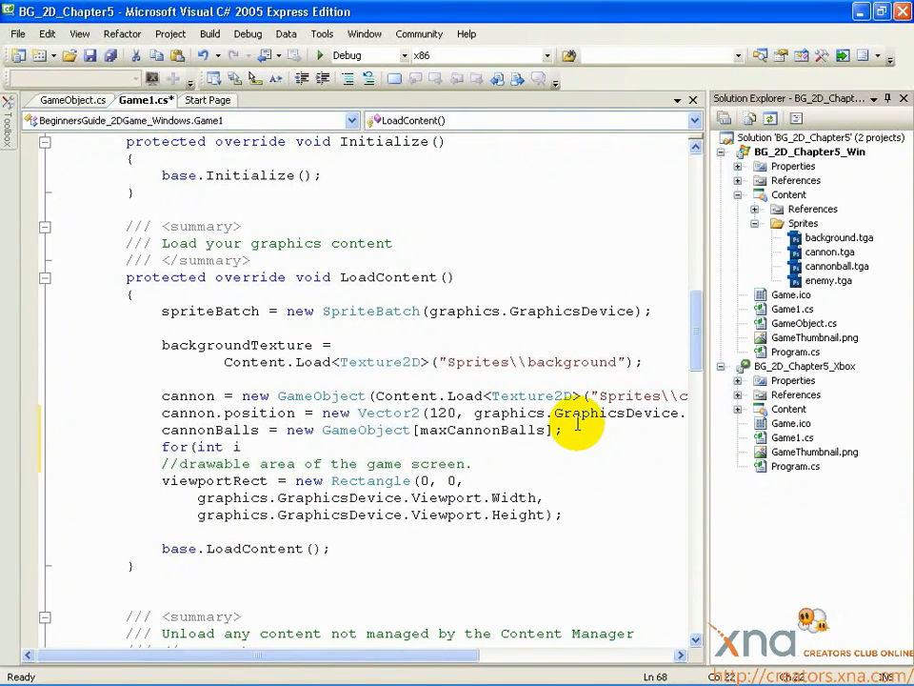
text(= 0)
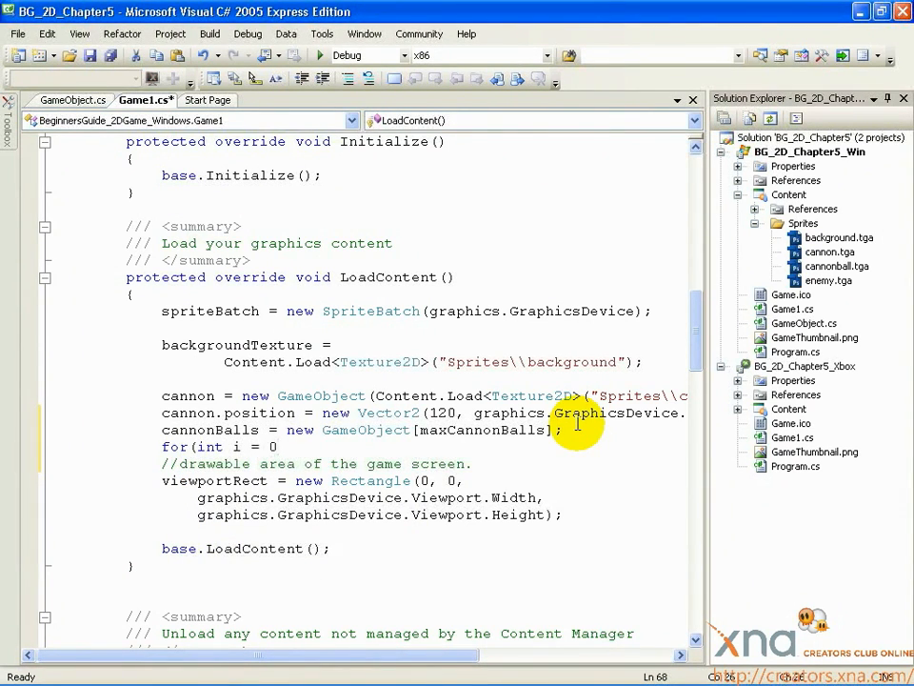
text(; i)
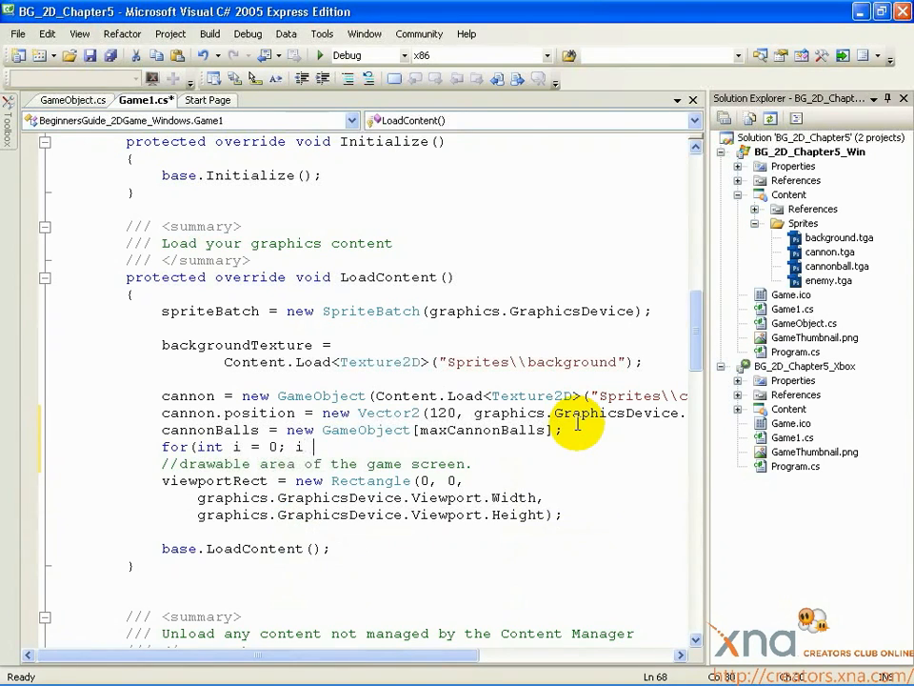
text(<)
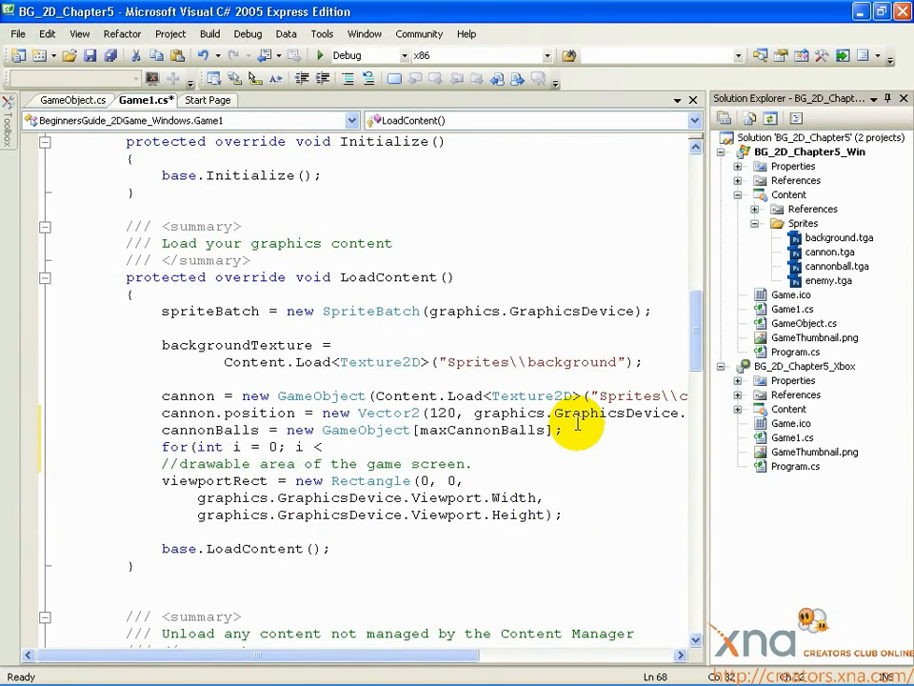
text(maxCann)
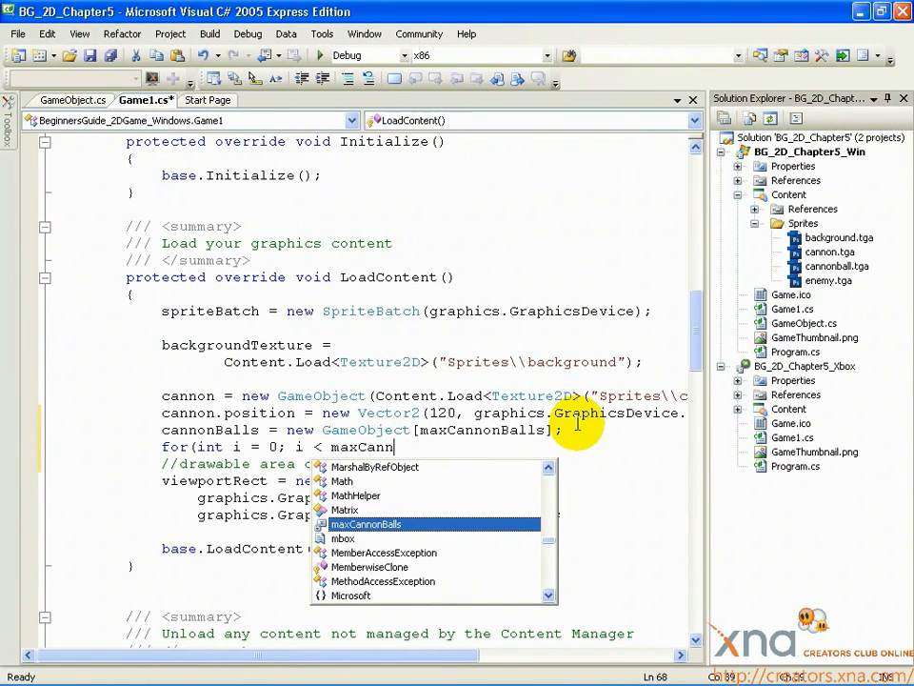
text(onBalls;)
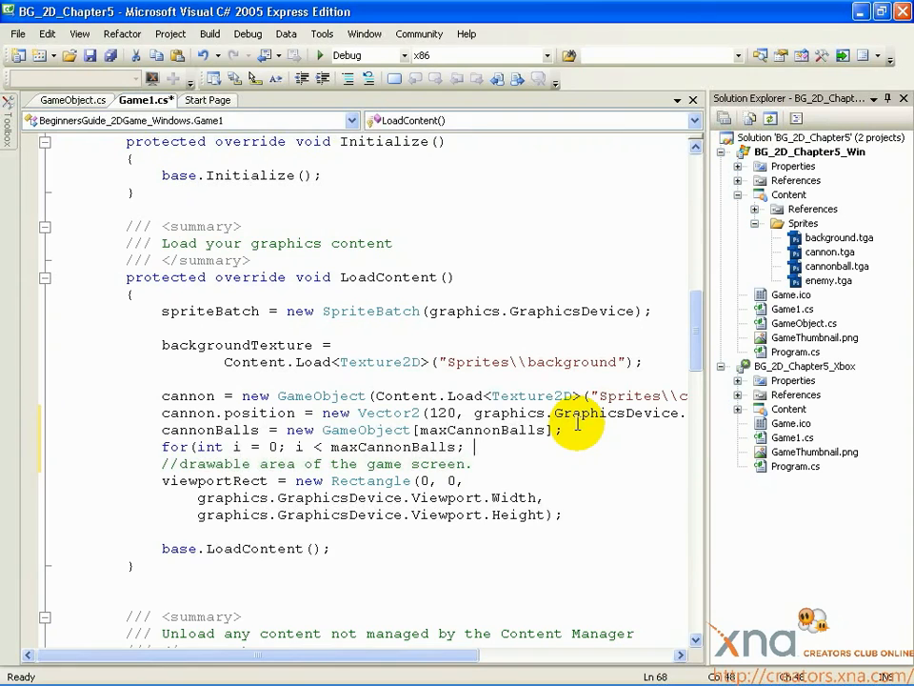
text(i+)
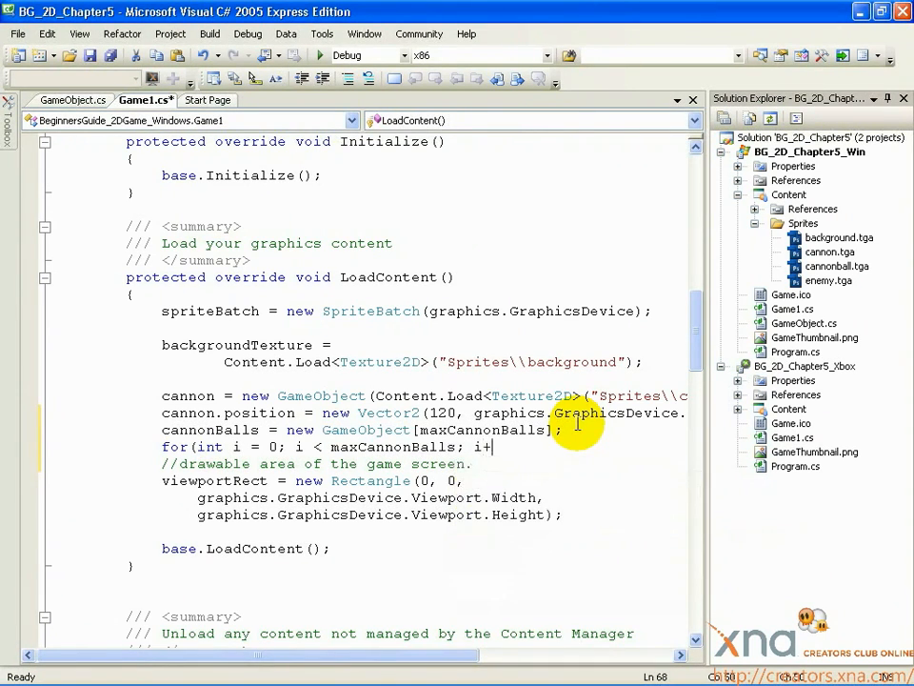
text(+))
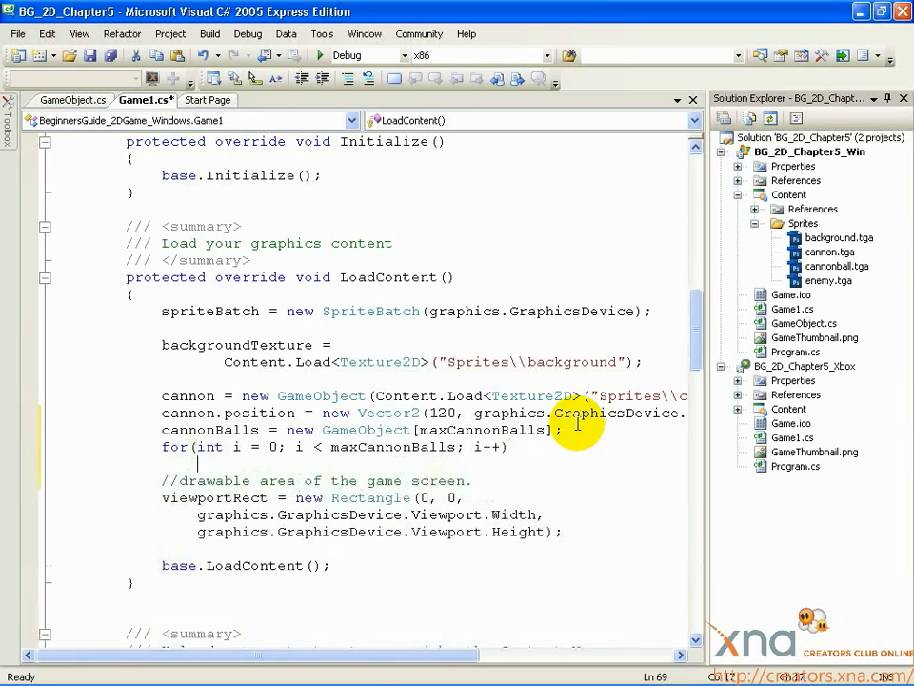
text({)
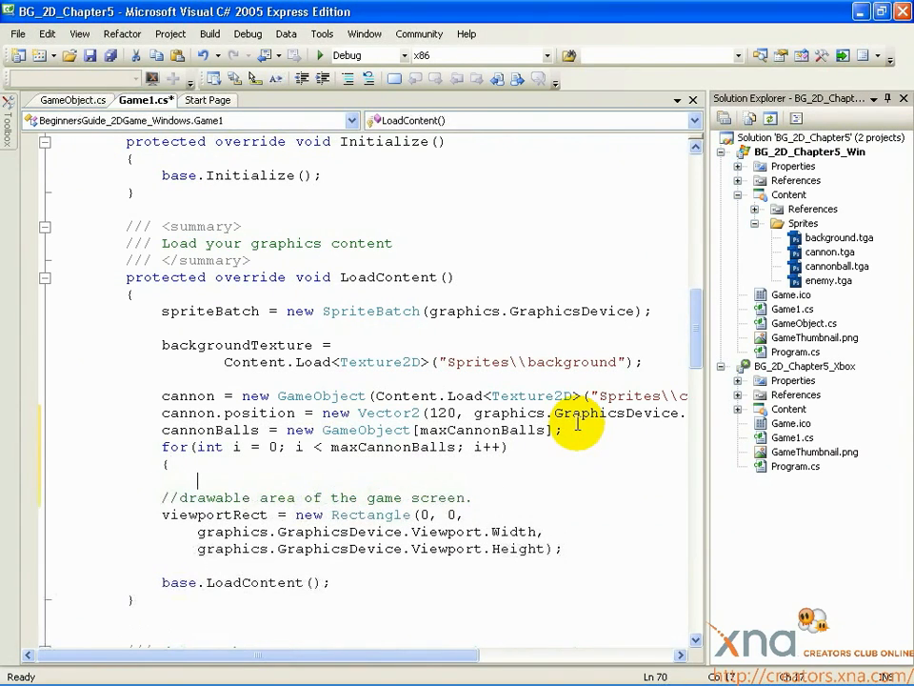
Start the loop body with 'cannonBalls[i] = new GameObject(Content.Load<Texture2D>'.
text(cannonBalls[)
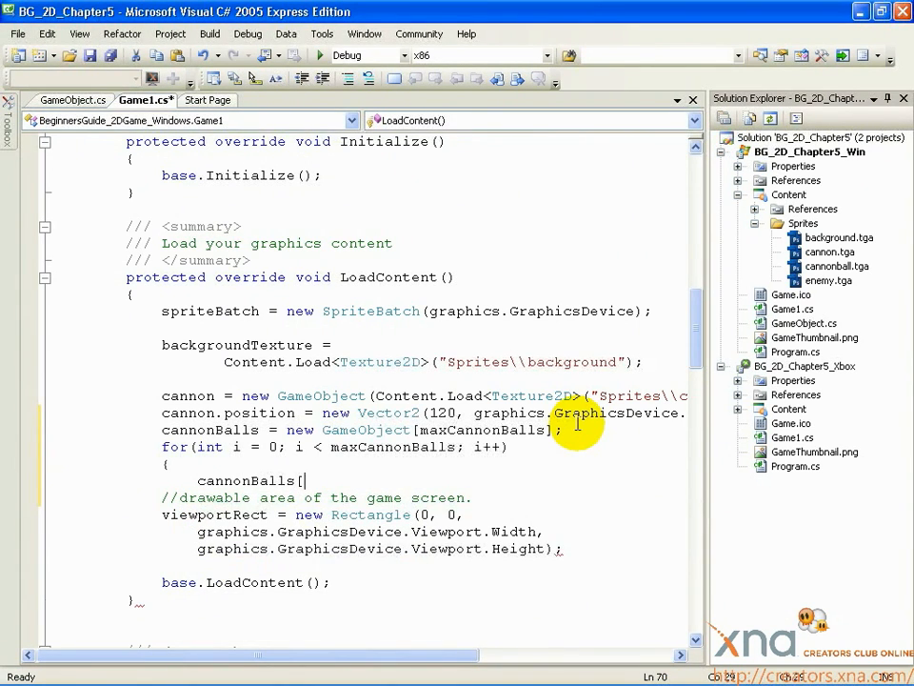
text(i])
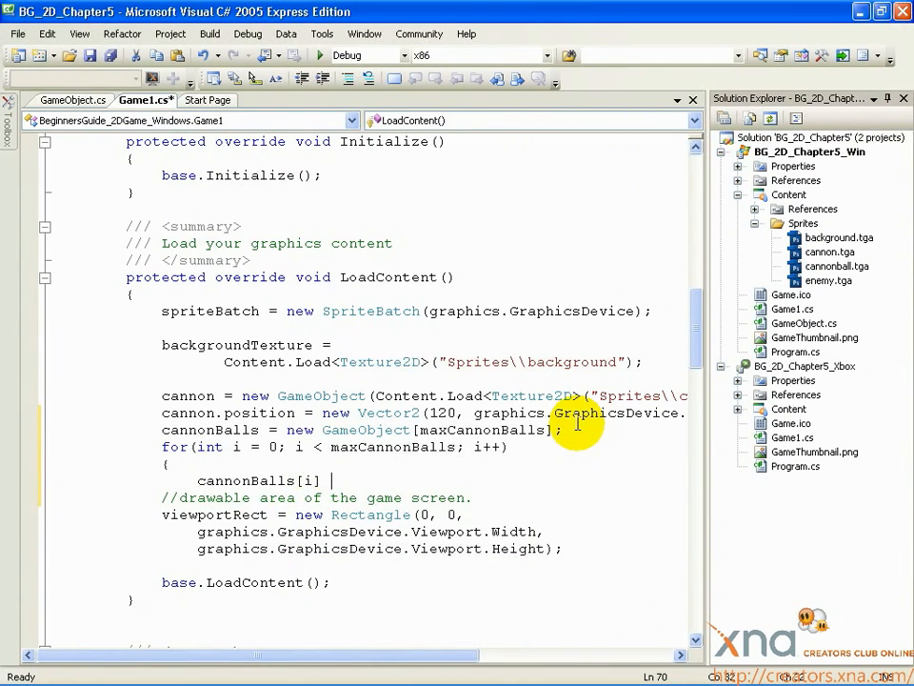
text(= new GameObject()
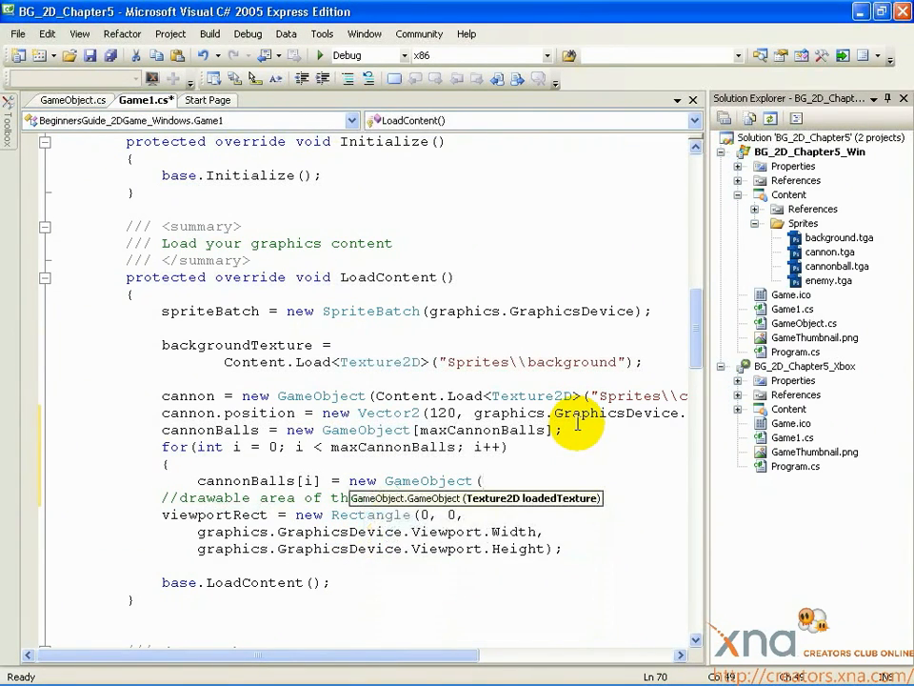
text(Content.Load<)
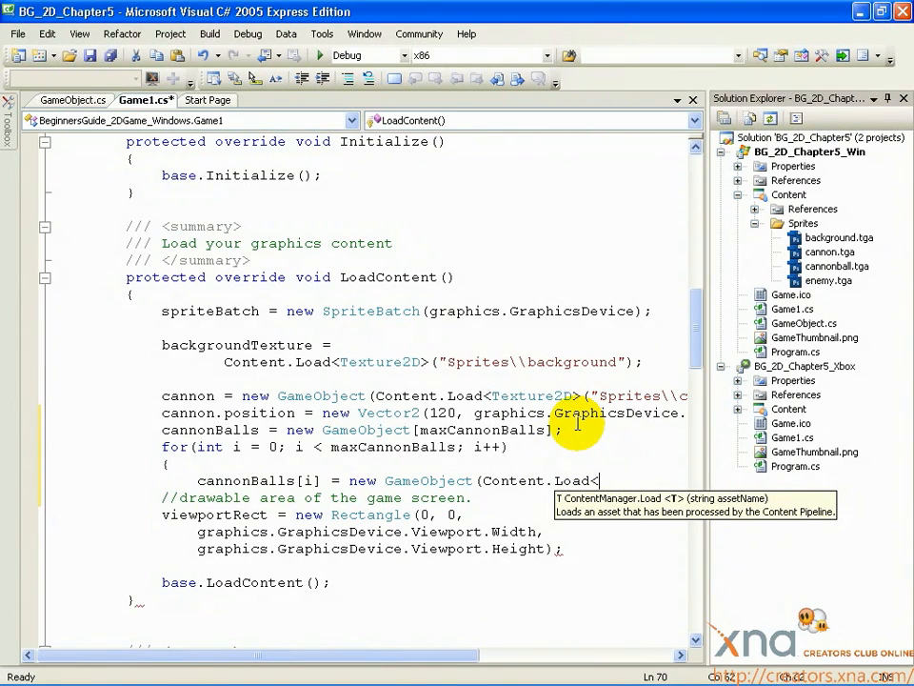
text(Texture)
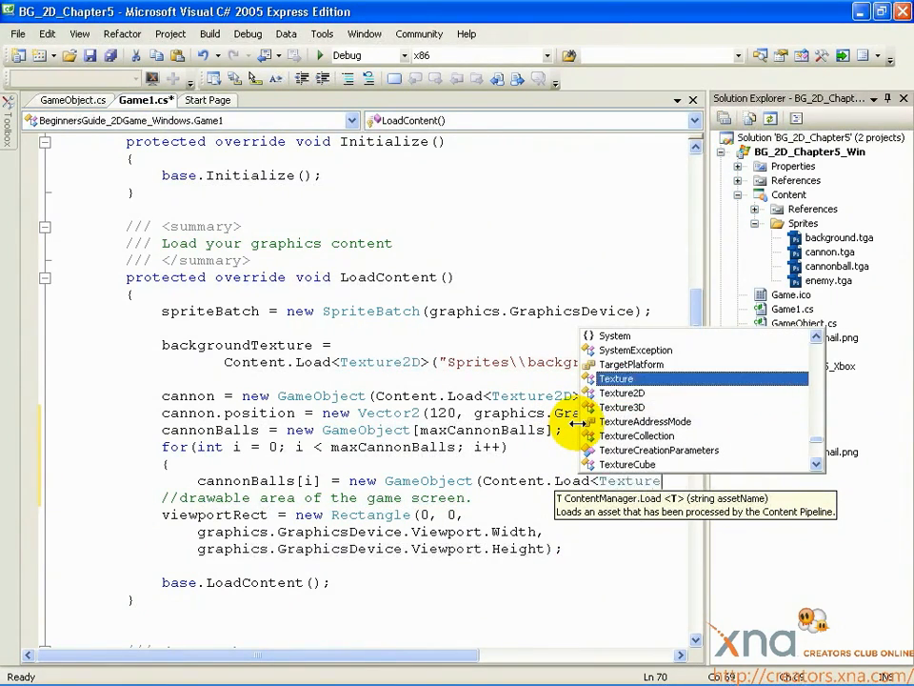
key(Down)
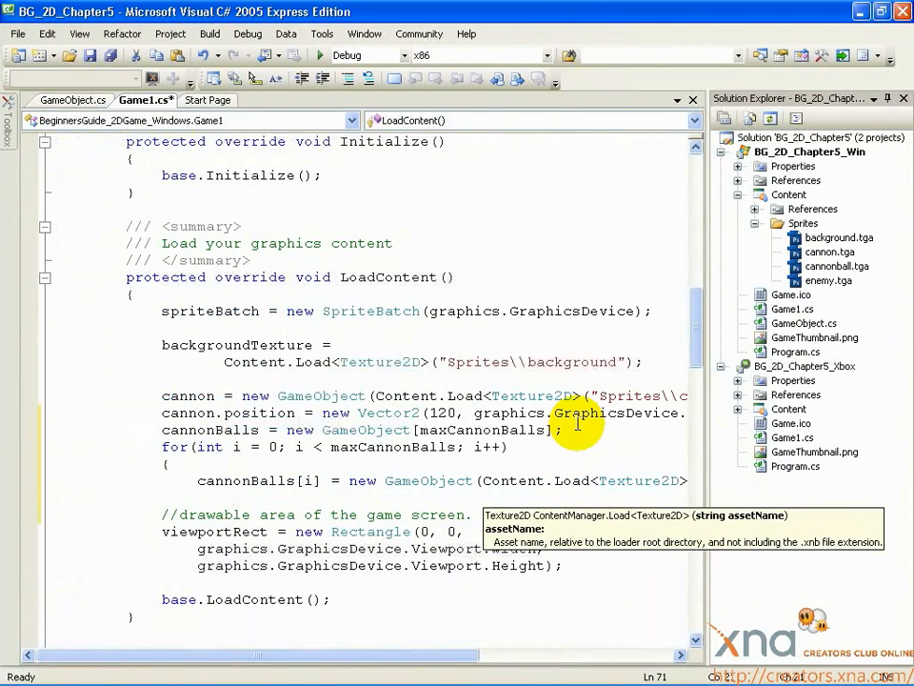
Pass the "Sprites\\cannonball" texture path and close the loop brace.
text(")
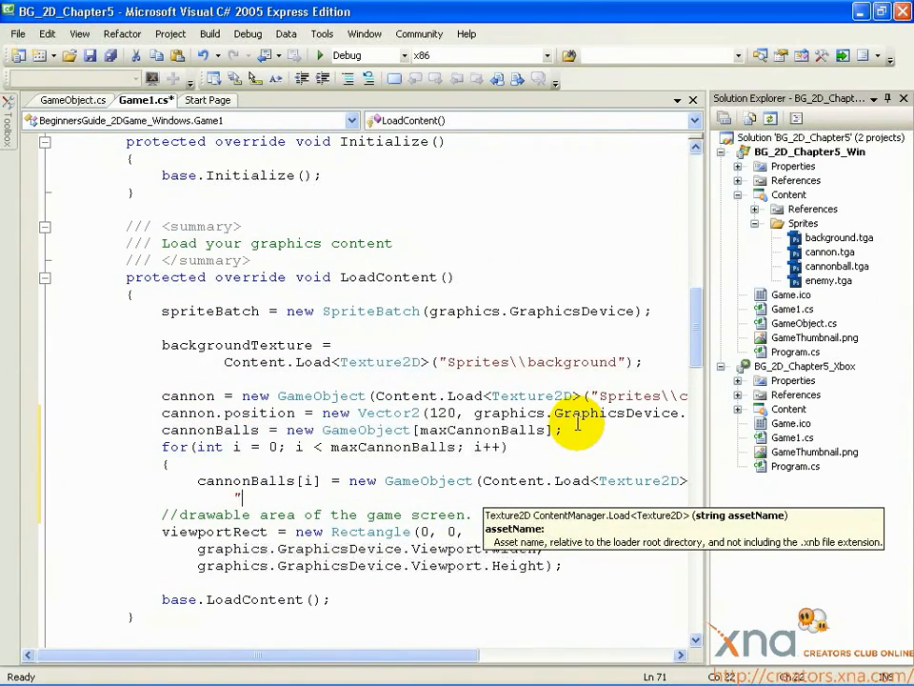
text(Sprites)
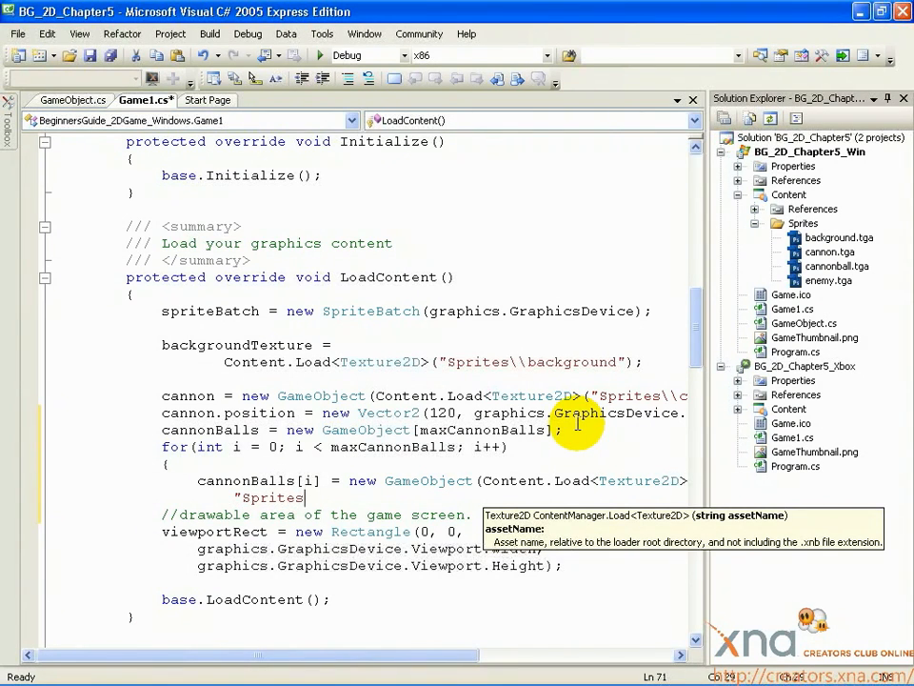
text(\)
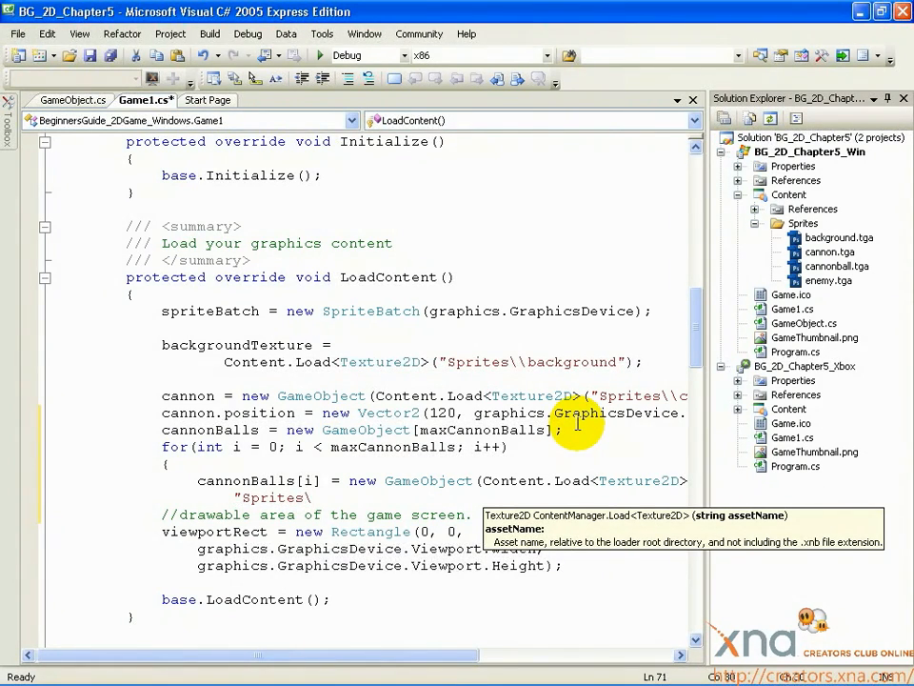
text(c)
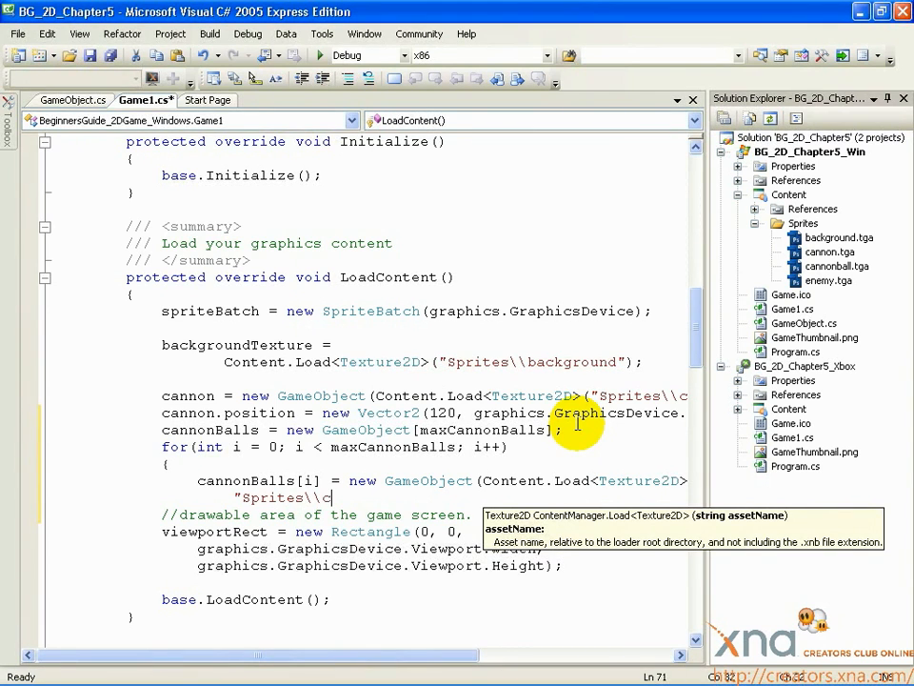
text(annonball"));)
text(})
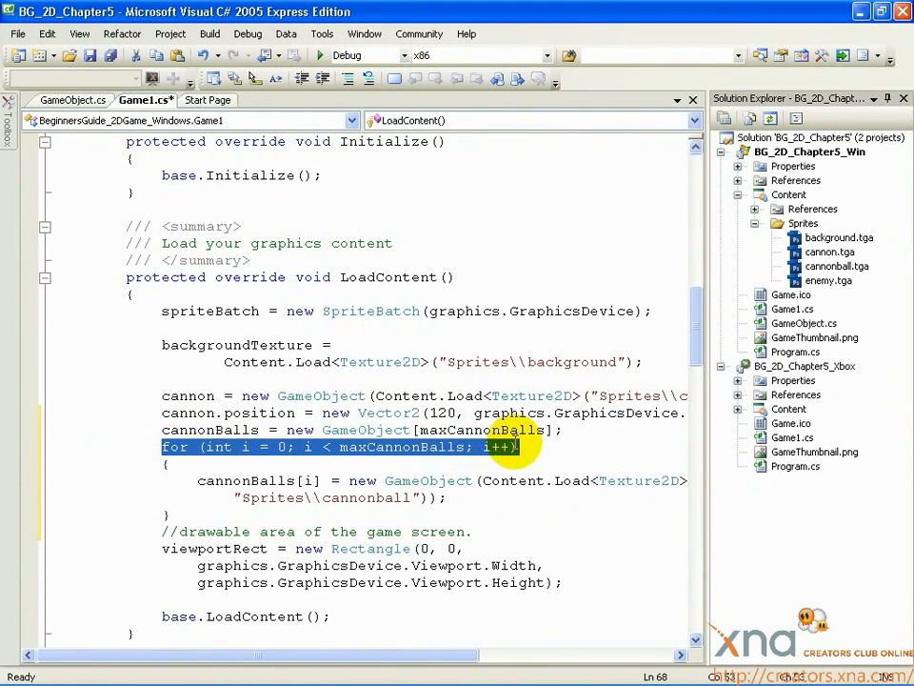
mouse_move(512, 448)
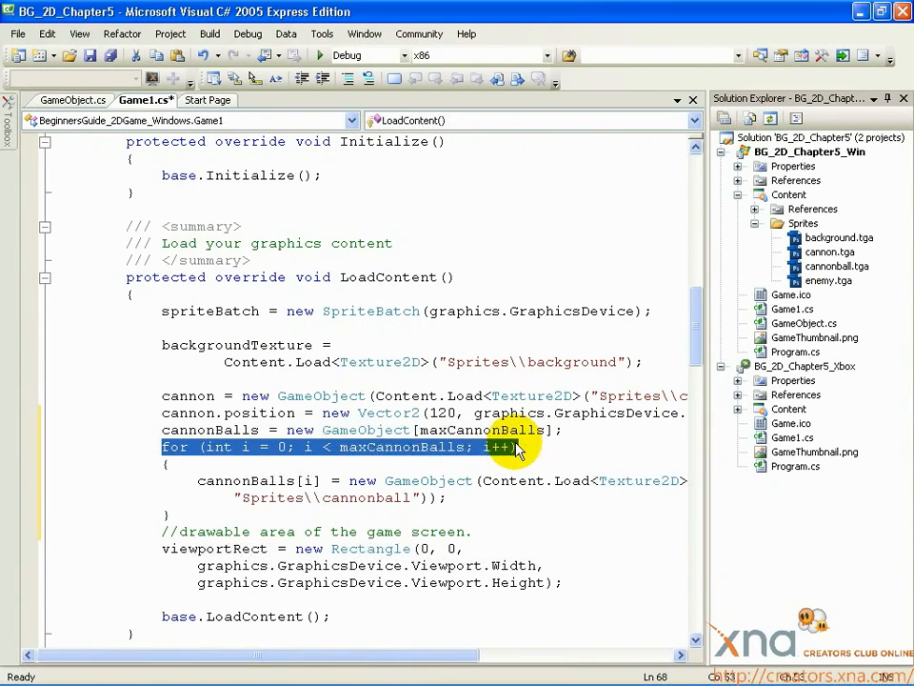
mouse_move(219, 456)
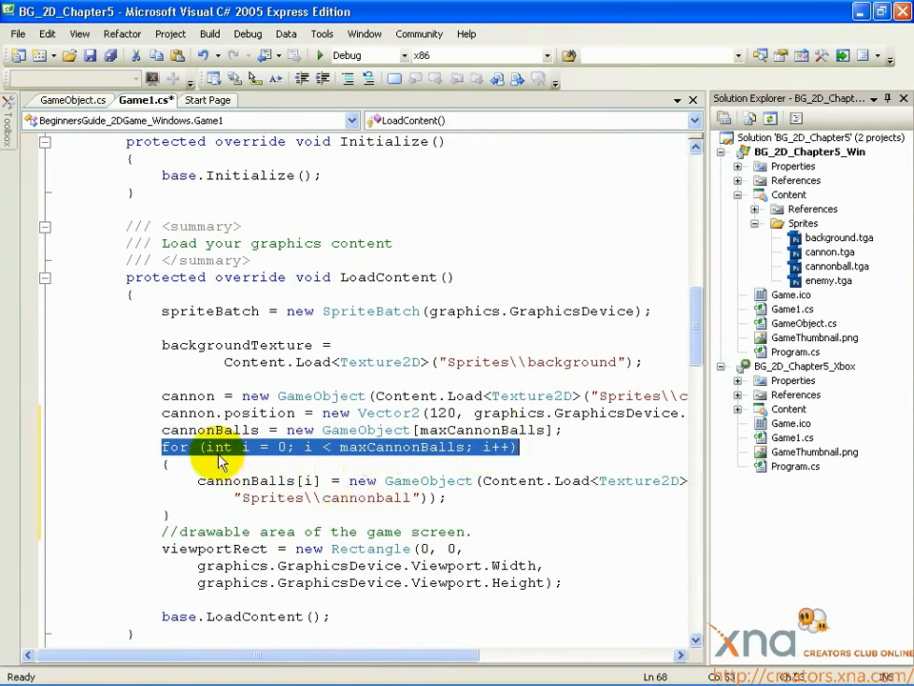
click(210, 447)
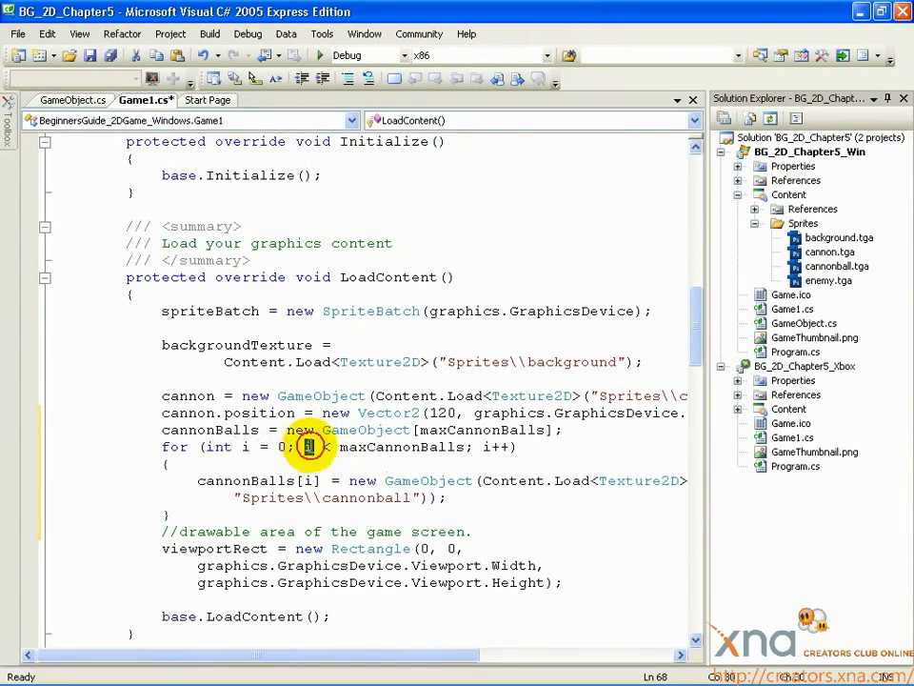
drag(305, 447, 467, 447)
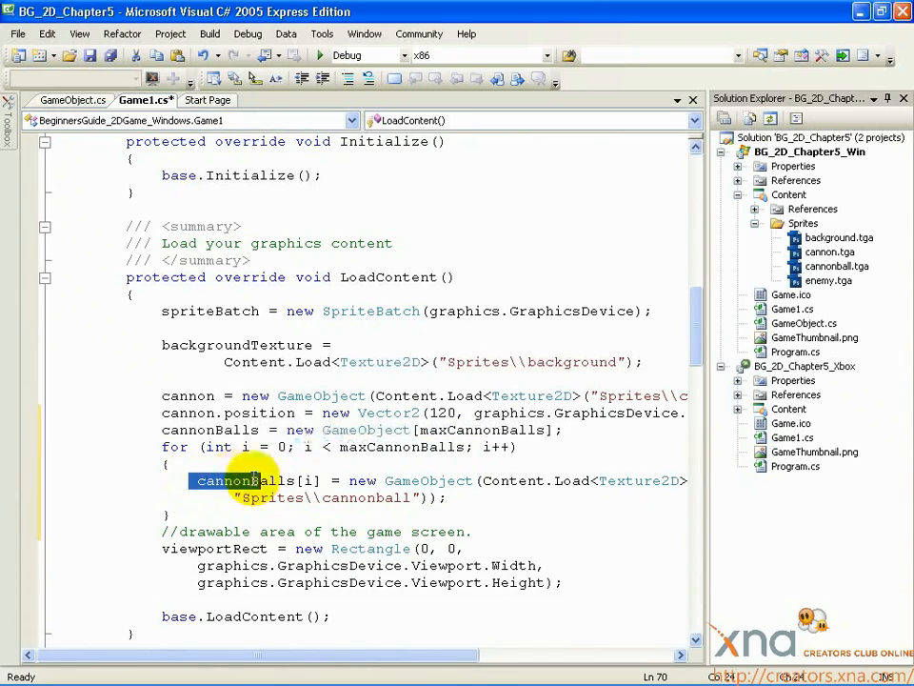
drag(252, 480, 448, 498)
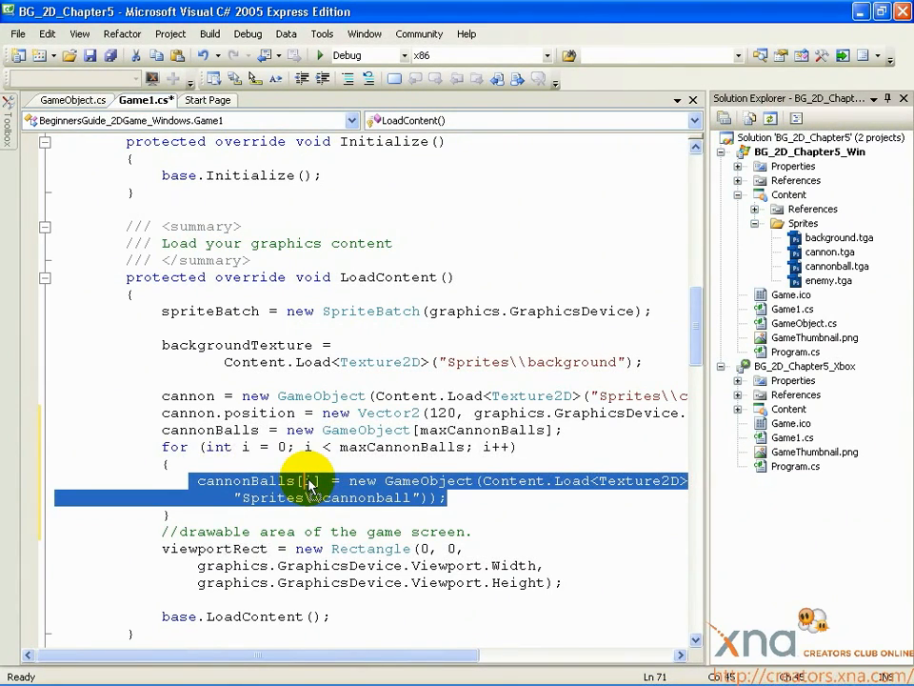
mouse_move(222, 487)
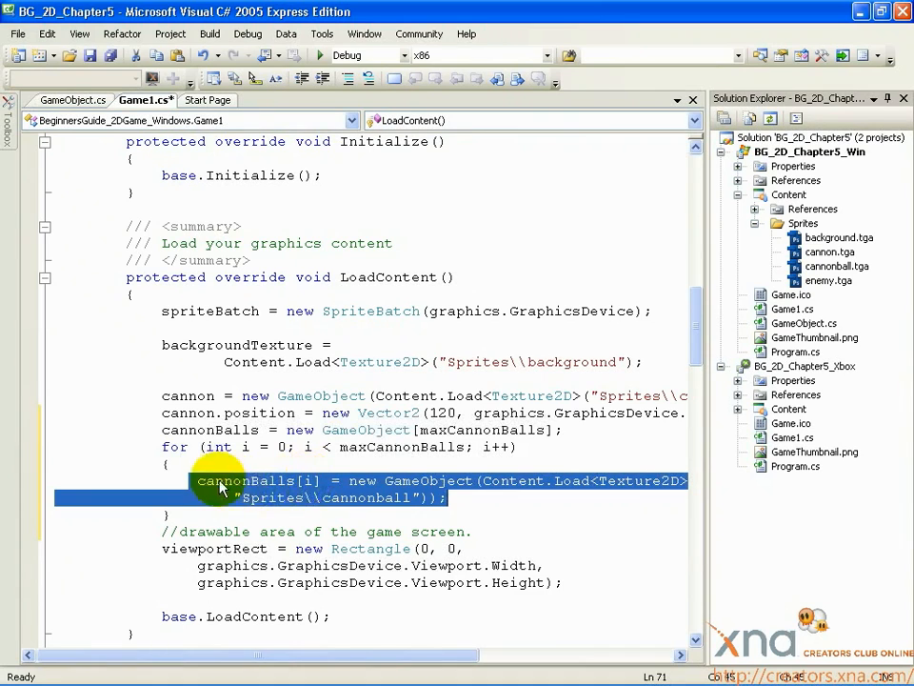